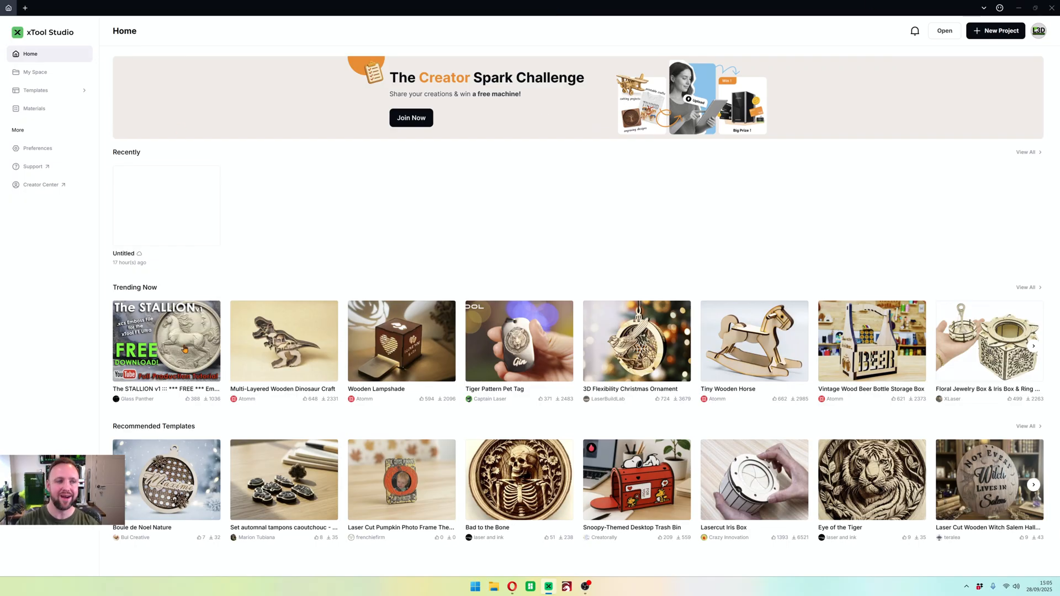
{"action": "mouse_move", "coordinate": [734, 7]}
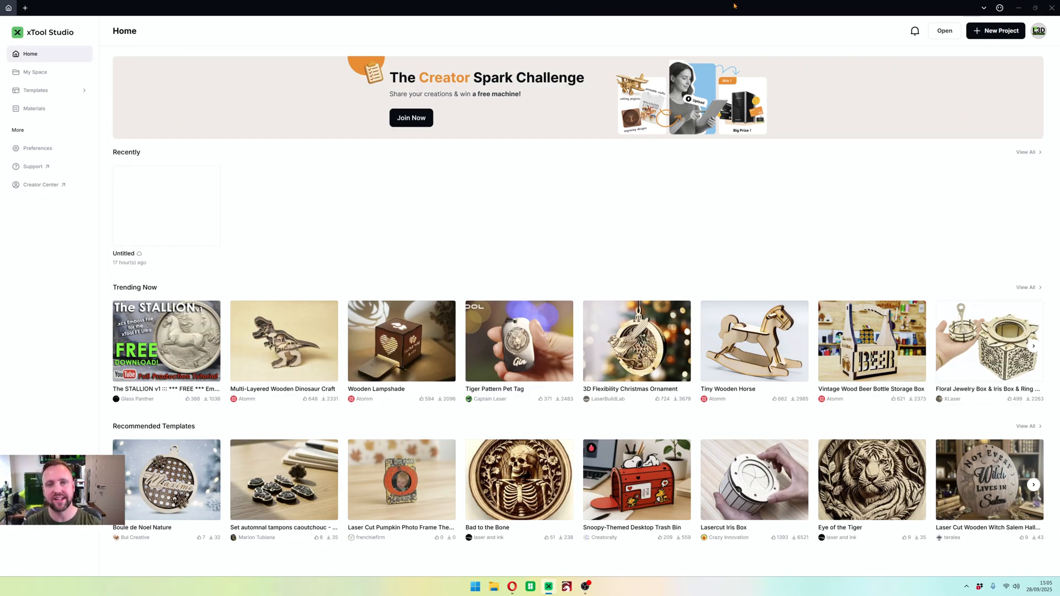
{"action": "mouse_move", "coordinate": [49, 186]}
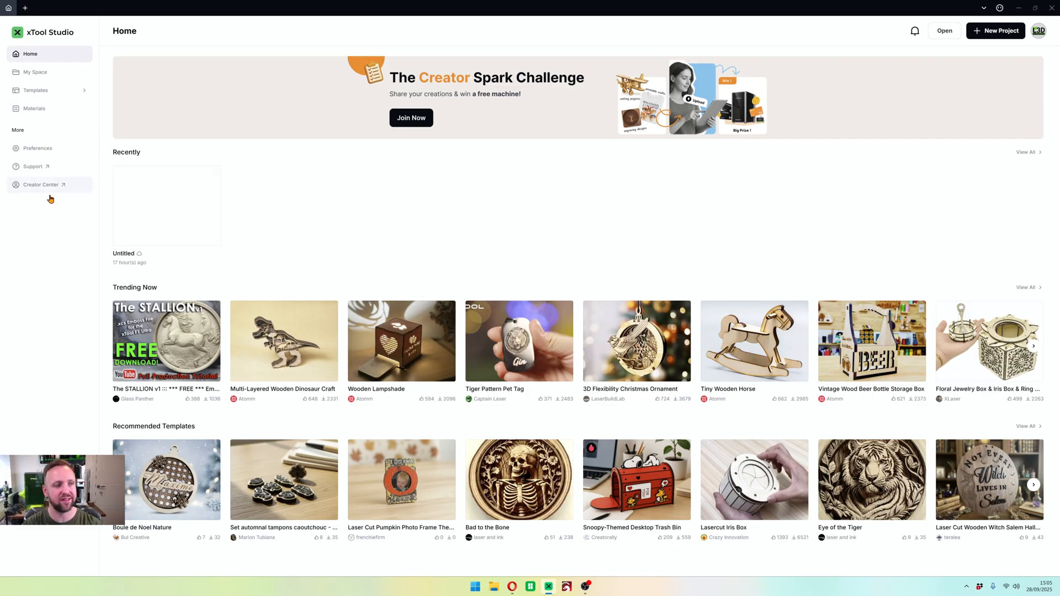
{"action": "mouse_move", "coordinate": [565, 199]}
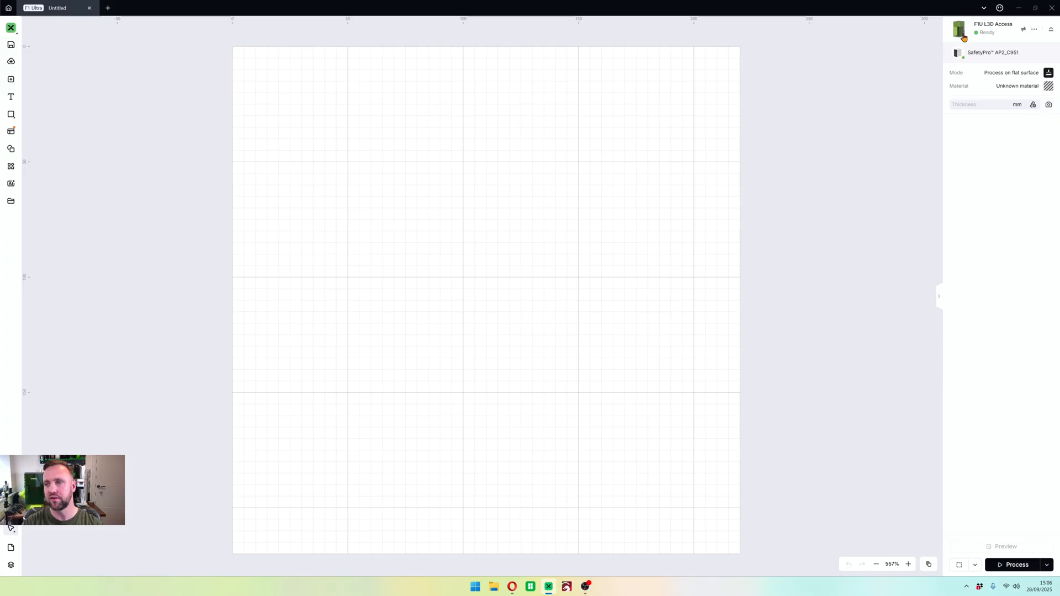
{"action": "left_click", "coordinate": [960, 30]}
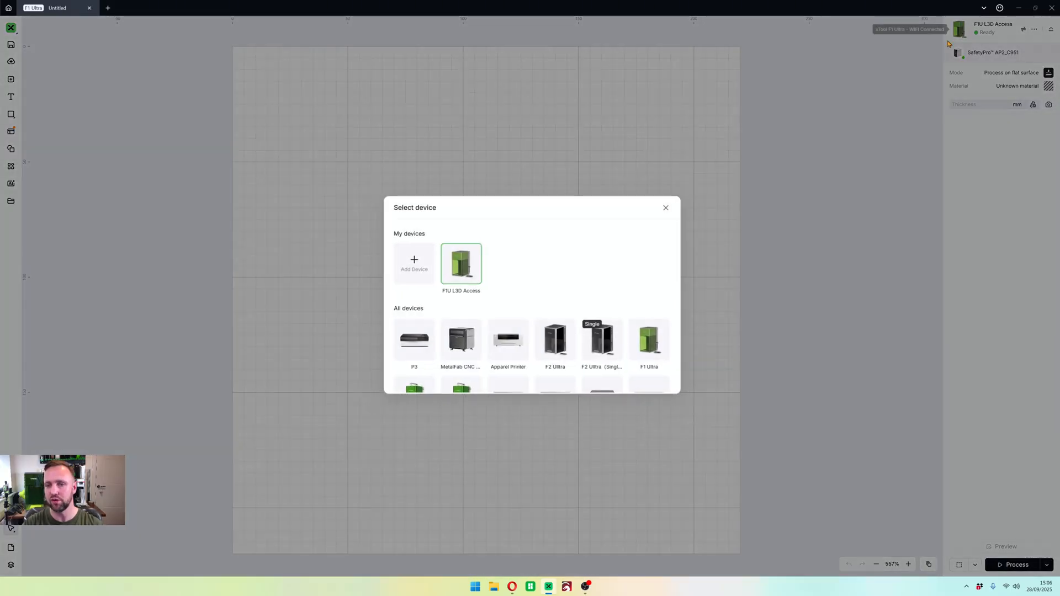
{"action": "scroll", "scroll_direction": "down", "scroll_amount": 3}
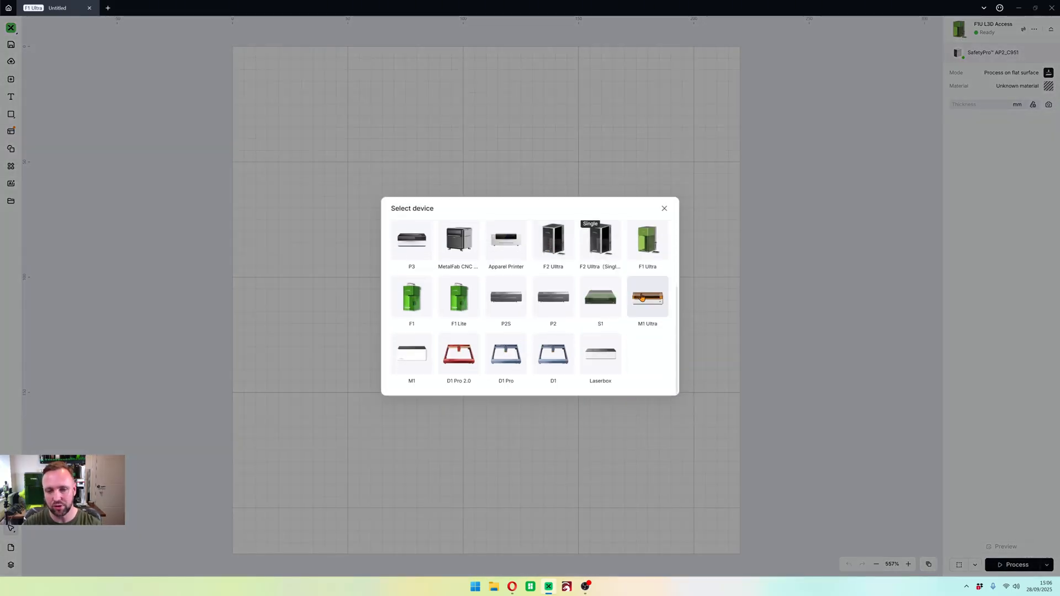
{"action": "mouse_move", "coordinate": [661, 207]}
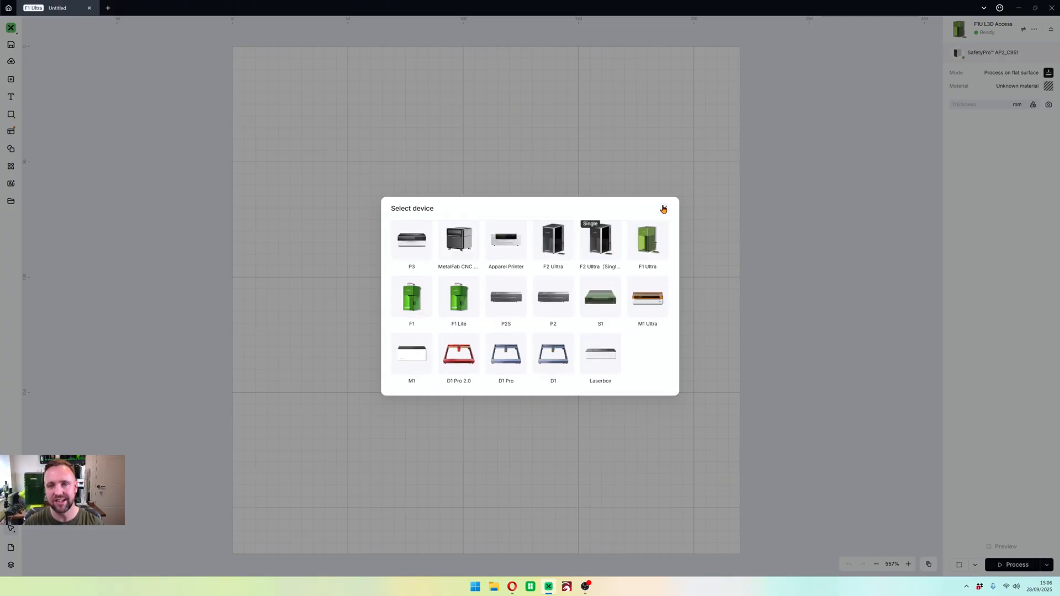
{"action": "left_click", "coordinate": [662, 210]}
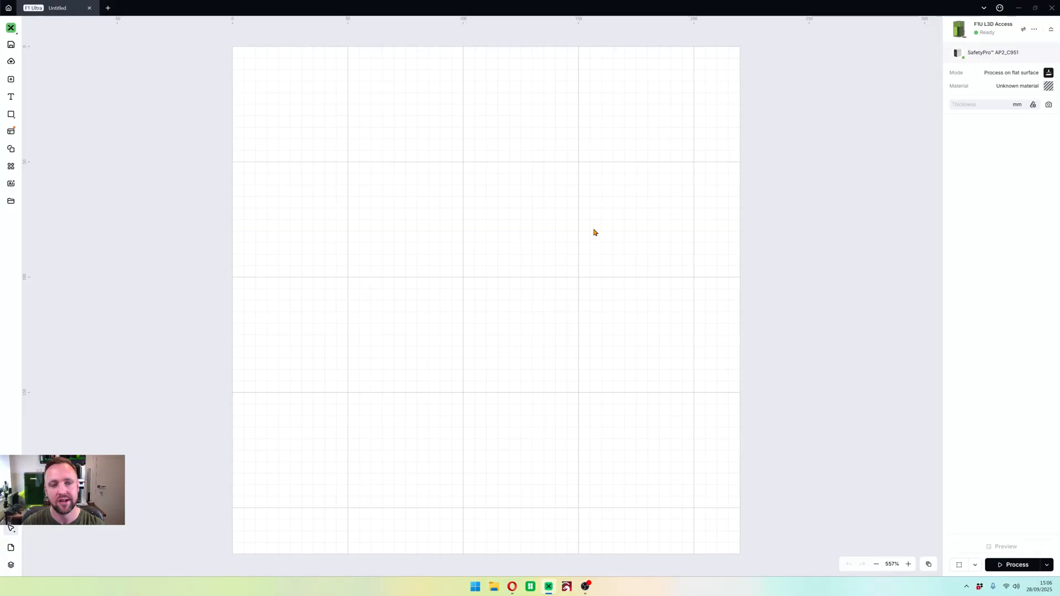
{"action": "mouse_move", "coordinate": [851, 344]}
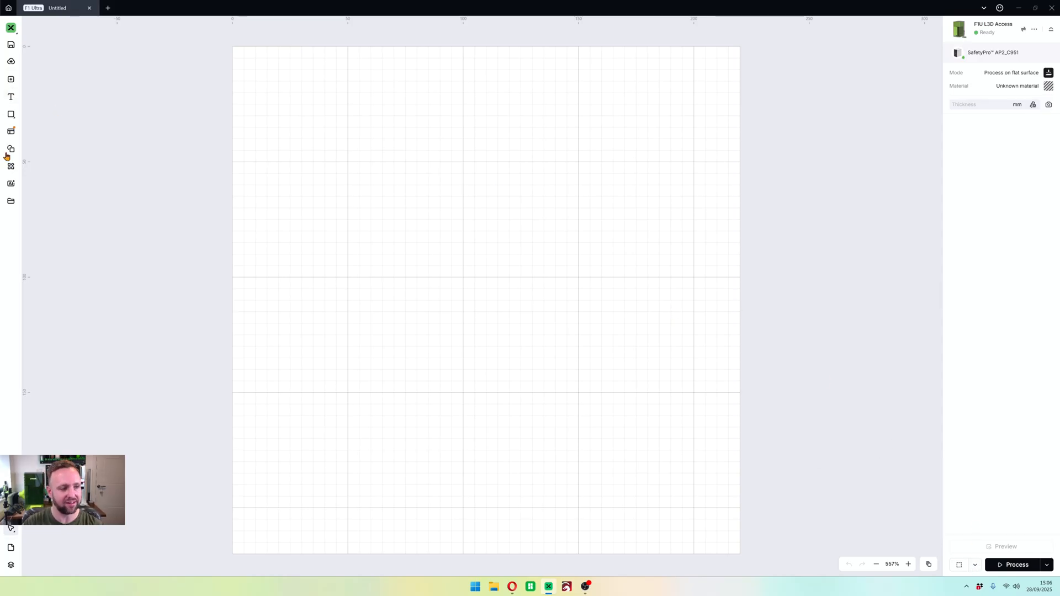
Open the design elements library beside the empty canvas.
{"action": "left_click", "coordinate": [12, 149]}
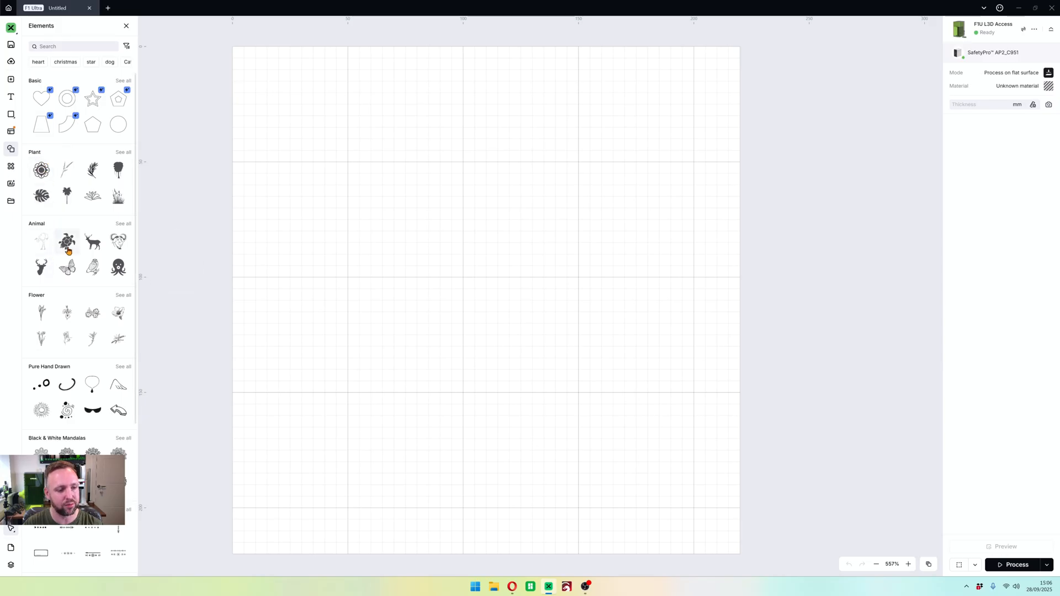
{"action": "mouse_move", "coordinate": [118, 241]}
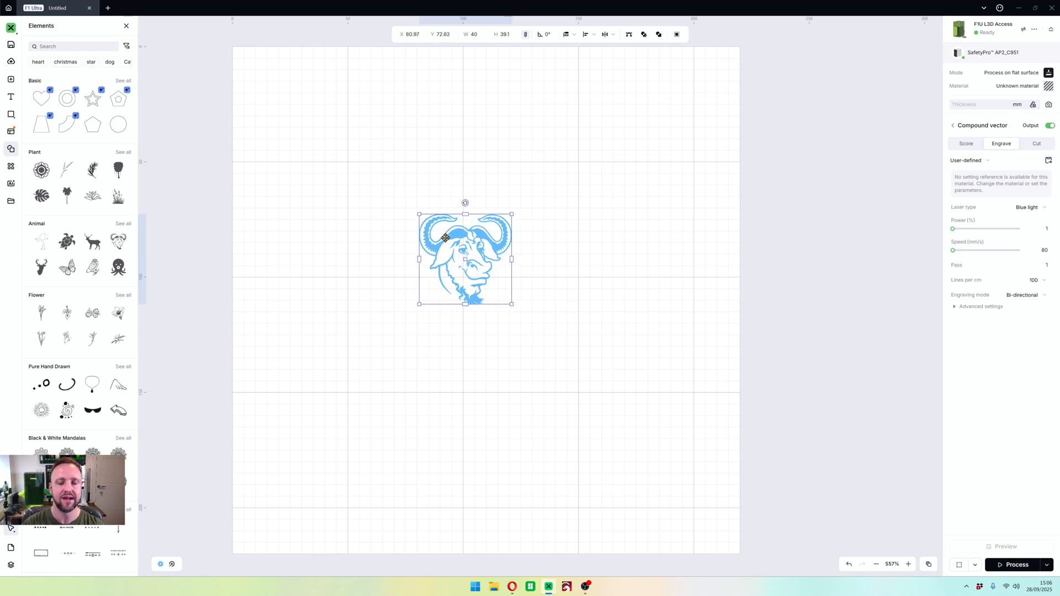
{"action": "mouse_move", "coordinate": [407, 265]}
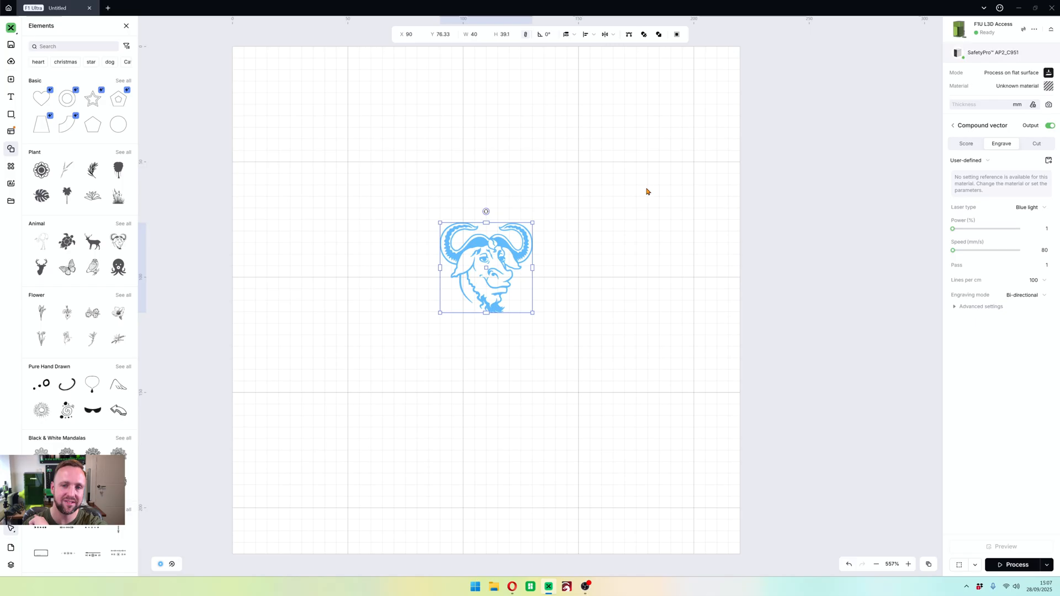
{"action": "mouse_move", "coordinate": [842, 262]}
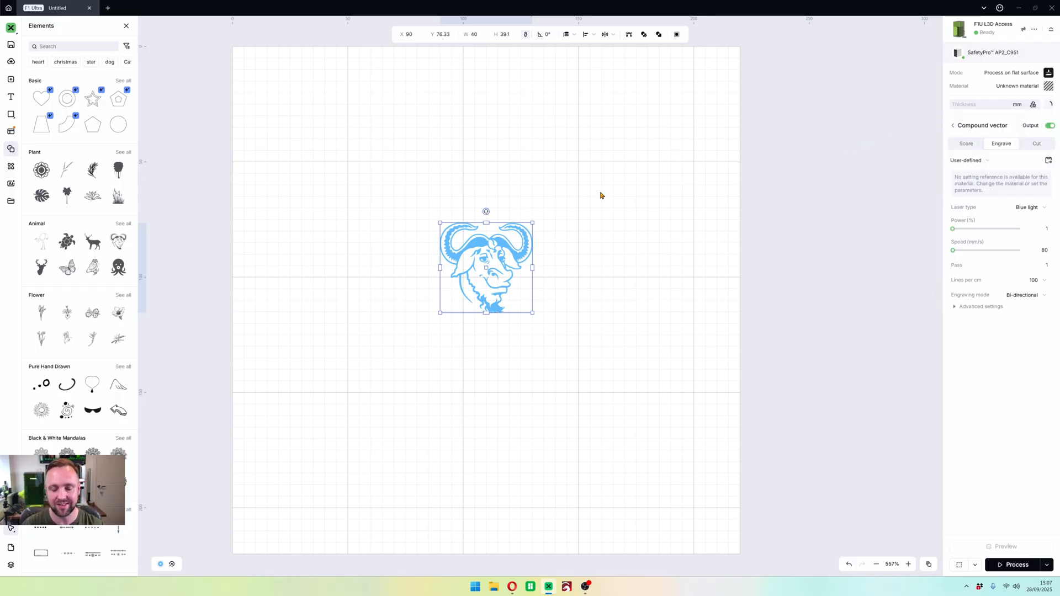
{"action": "mouse_move", "coordinate": [313, 192]}
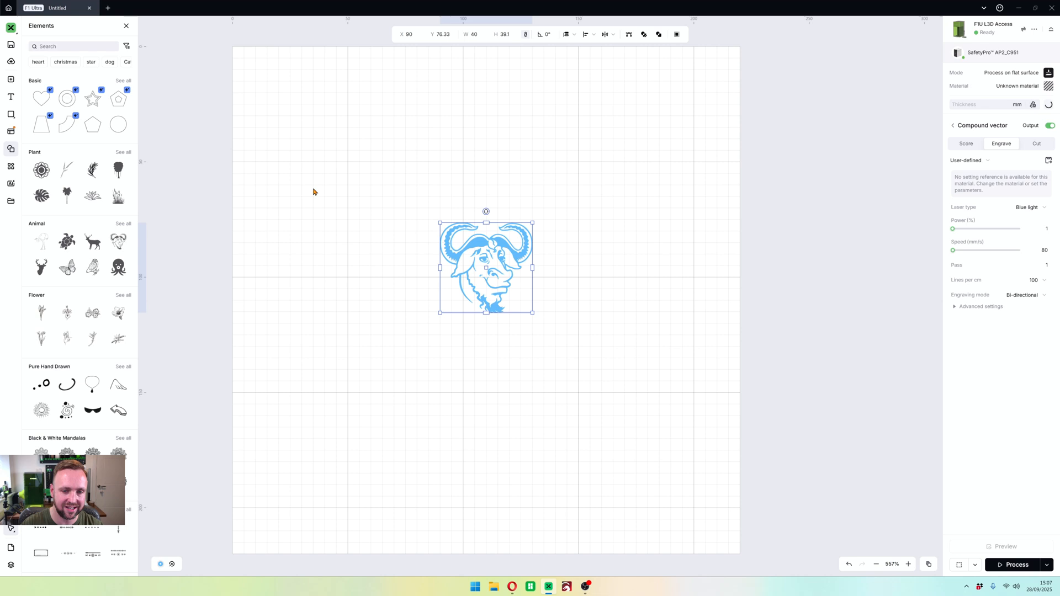
{"action": "mouse_move", "coordinate": [394, 311]}
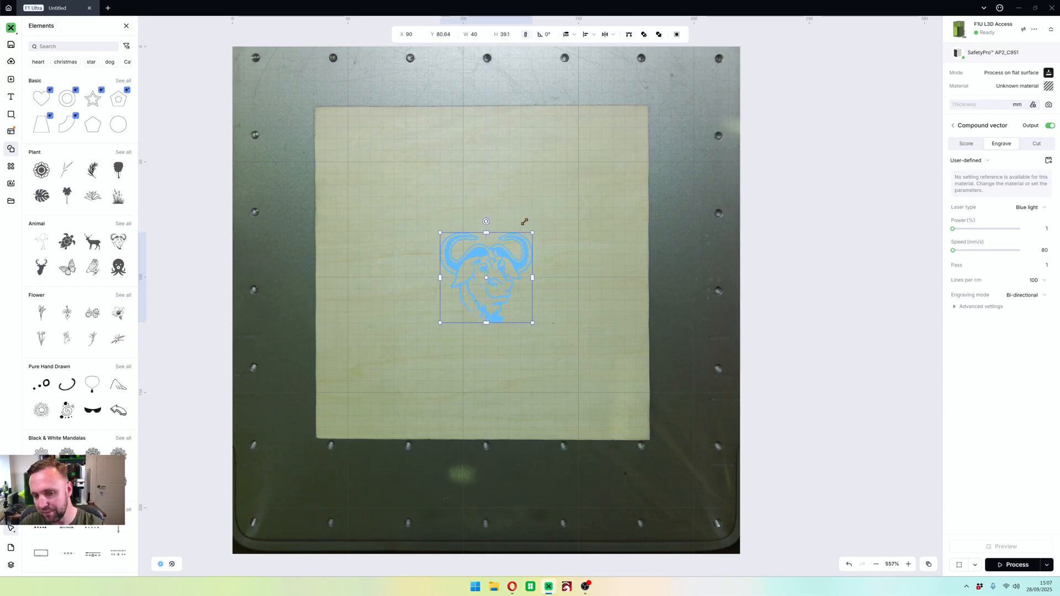
Move the GNU head graphic onto the red layer via its context menu.
{"action": "right_click", "coordinate": [490, 278]}
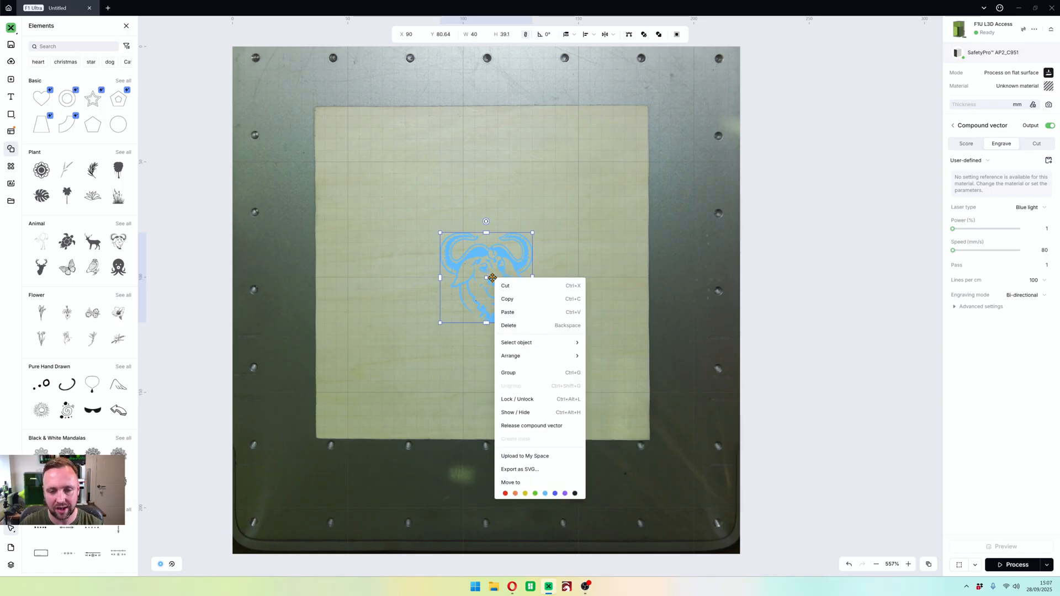
{"action": "left_click", "coordinate": [504, 492]}
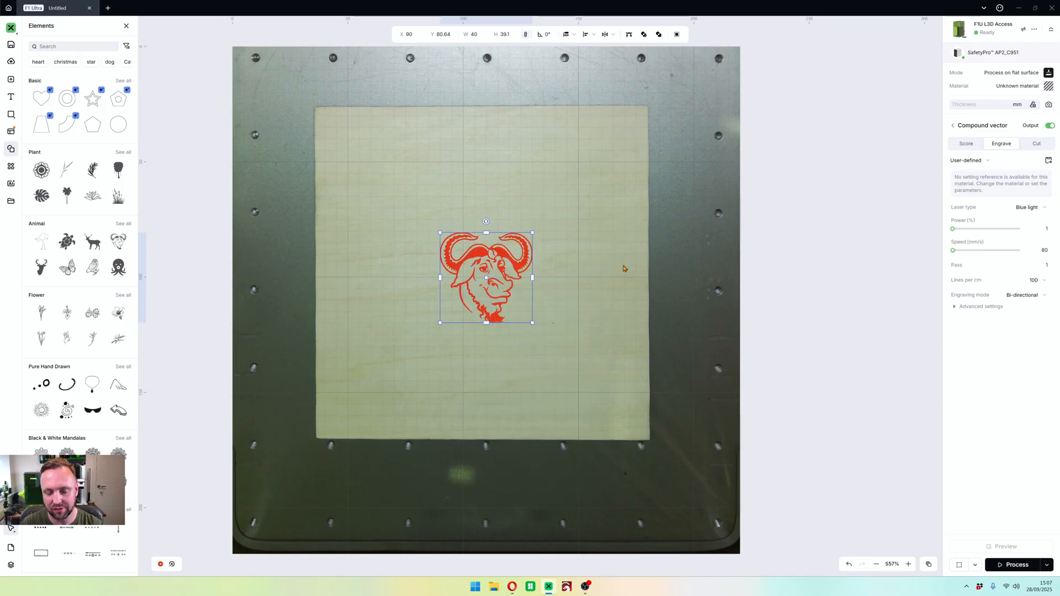
{"action": "mouse_move", "coordinate": [810, 210]}
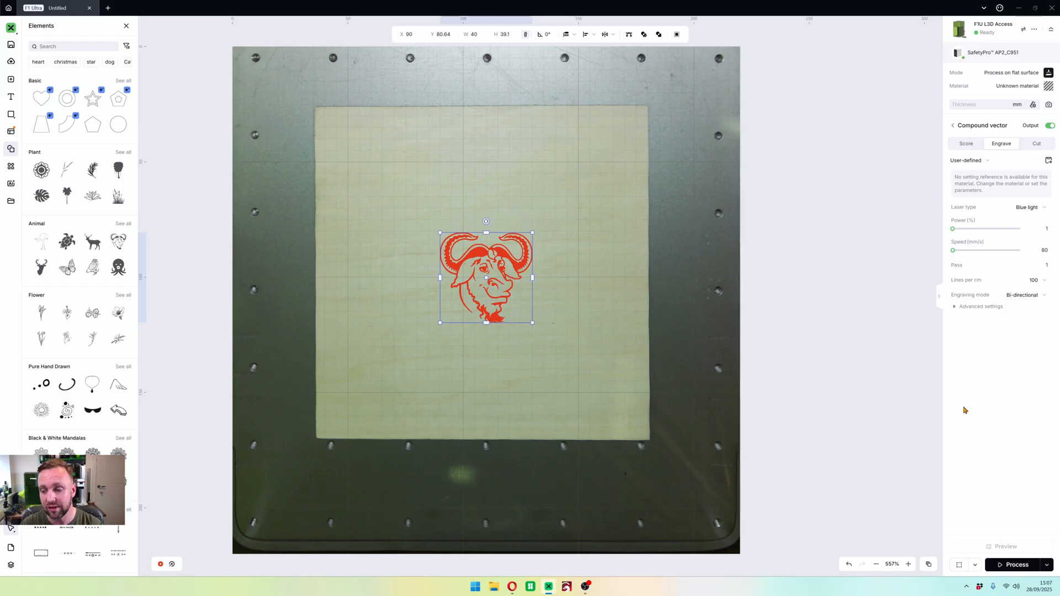
{"action": "mouse_move", "coordinate": [671, 387]}
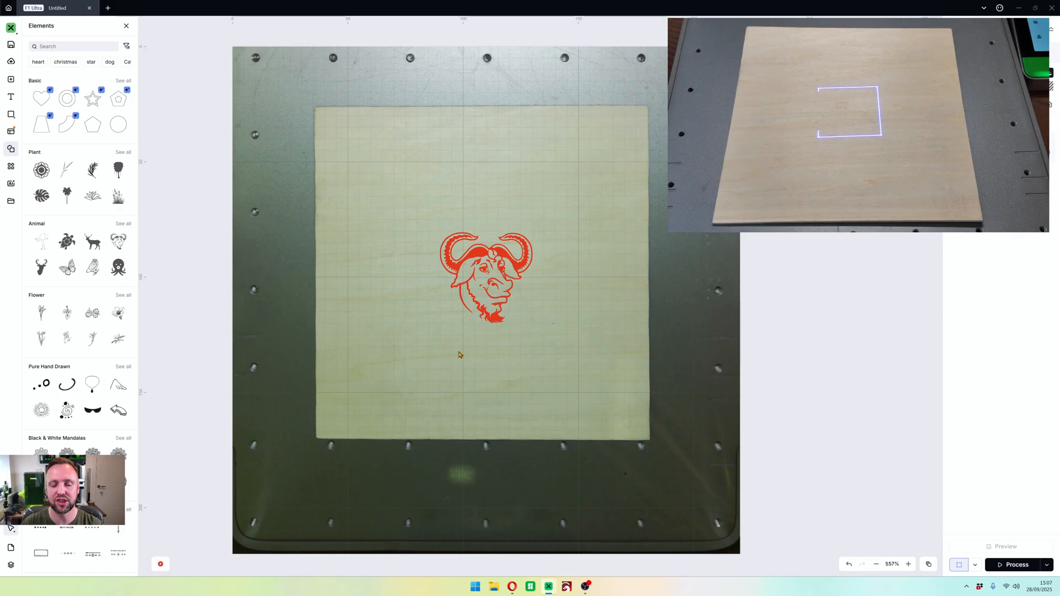
Select the GNU head on the canvas while rectangle framing runs.
{"action": "left_click", "coordinate": [485, 277]}
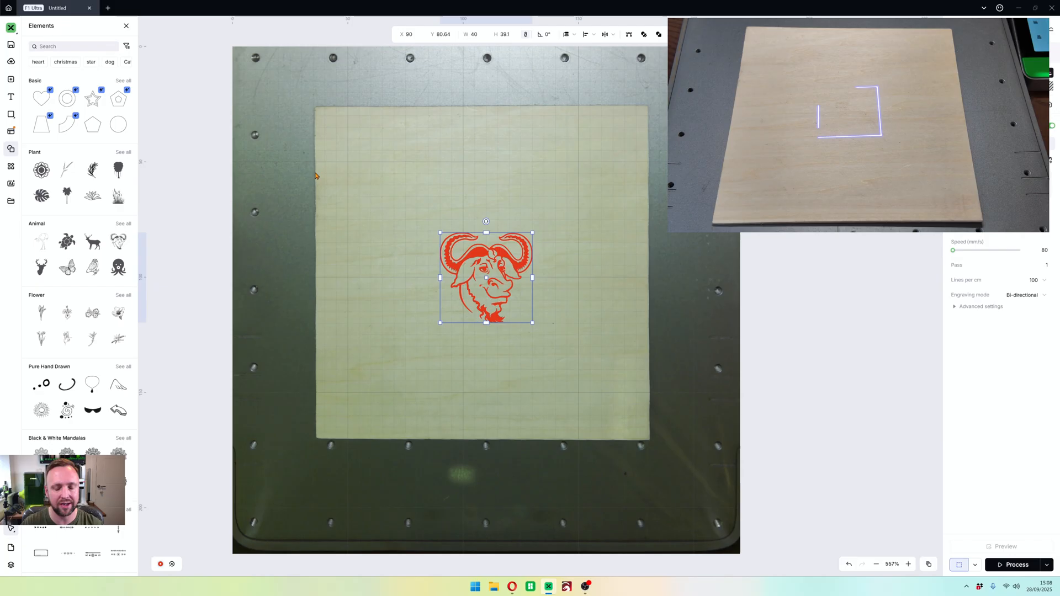
{"action": "mouse_move", "coordinate": [427, 323]}
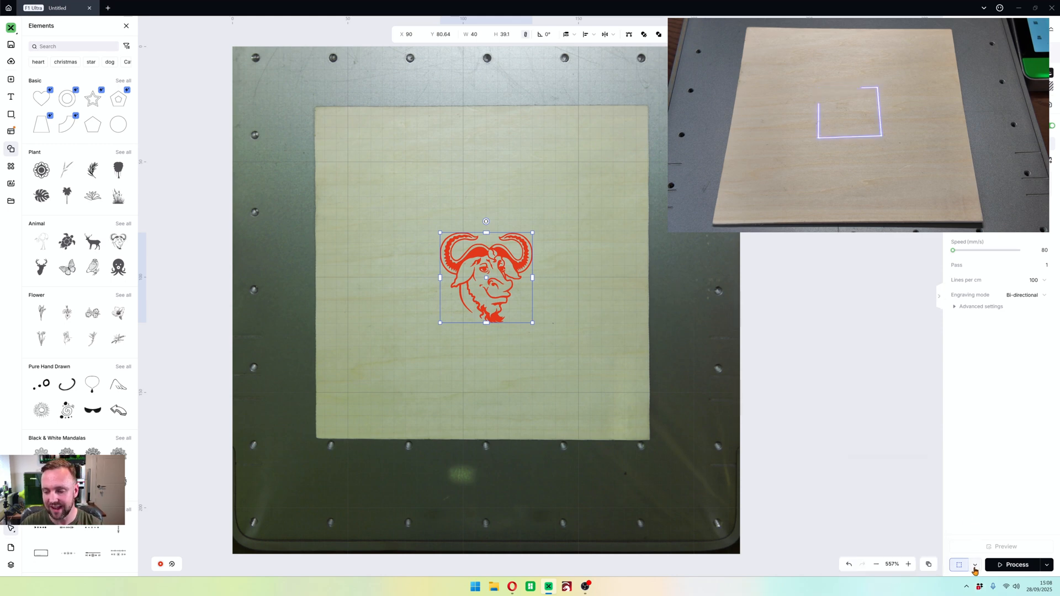
Change the framing mode from Rect to Outline and close the framing settings.
{"action": "left_click", "coordinate": [974, 568]}
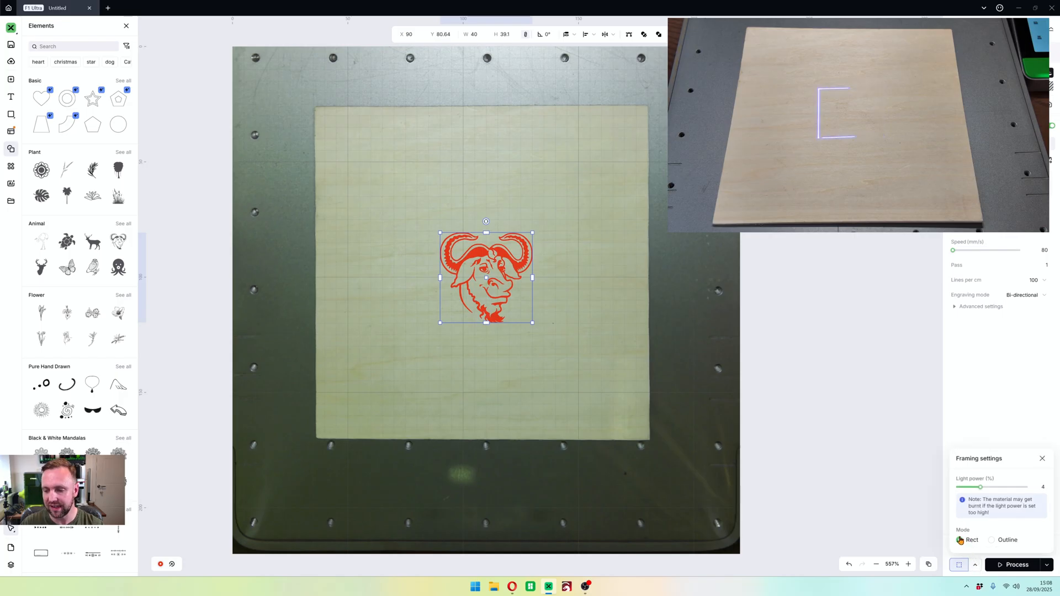
{"action": "left_click", "coordinate": [959, 539]}
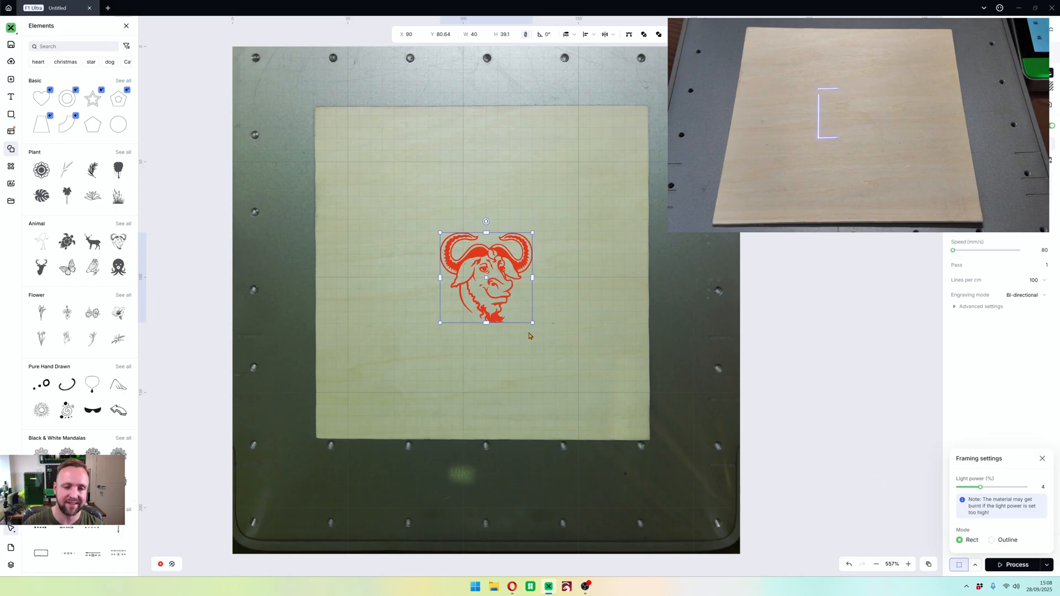
{"action": "mouse_move", "coordinate": [463, 220]}
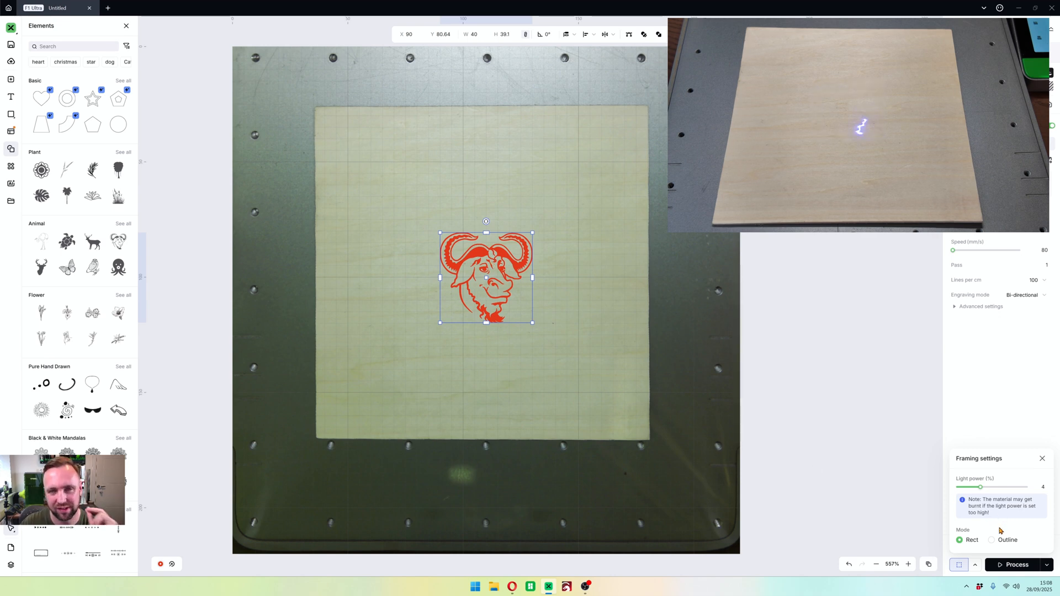
{"action": "left_click", "coordinate": [991, 540]}
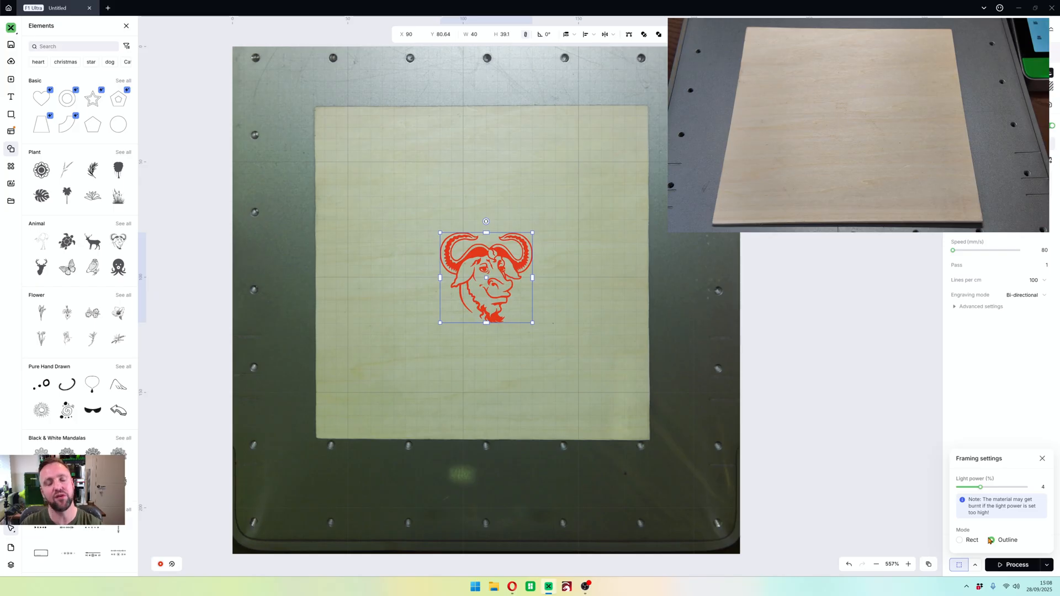
{"action": "left_click", "coordinate": [991, 539]}
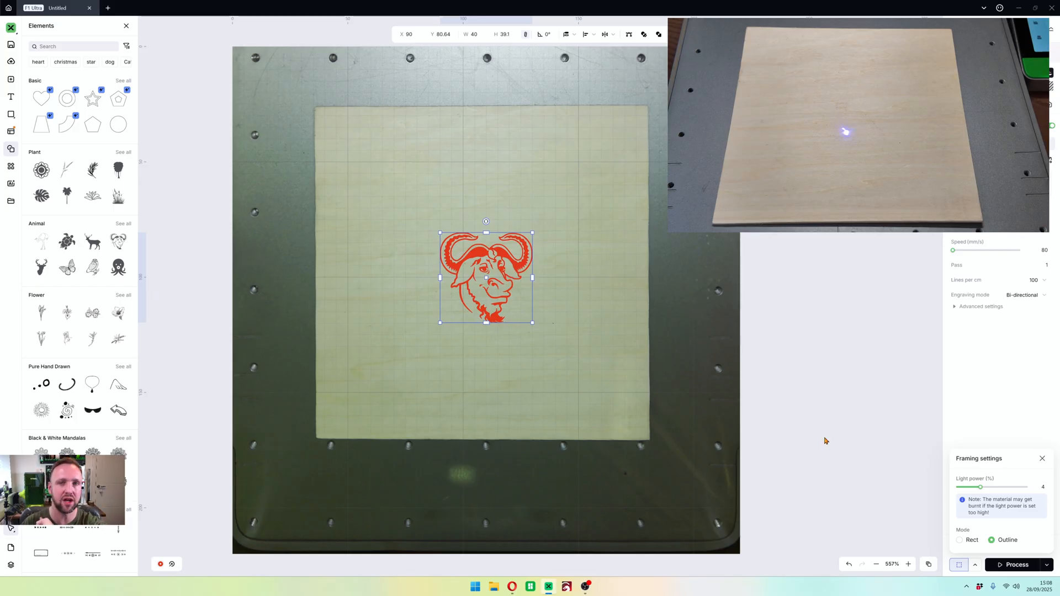
{"action": "left_click", "coordinate": [958, 564]}
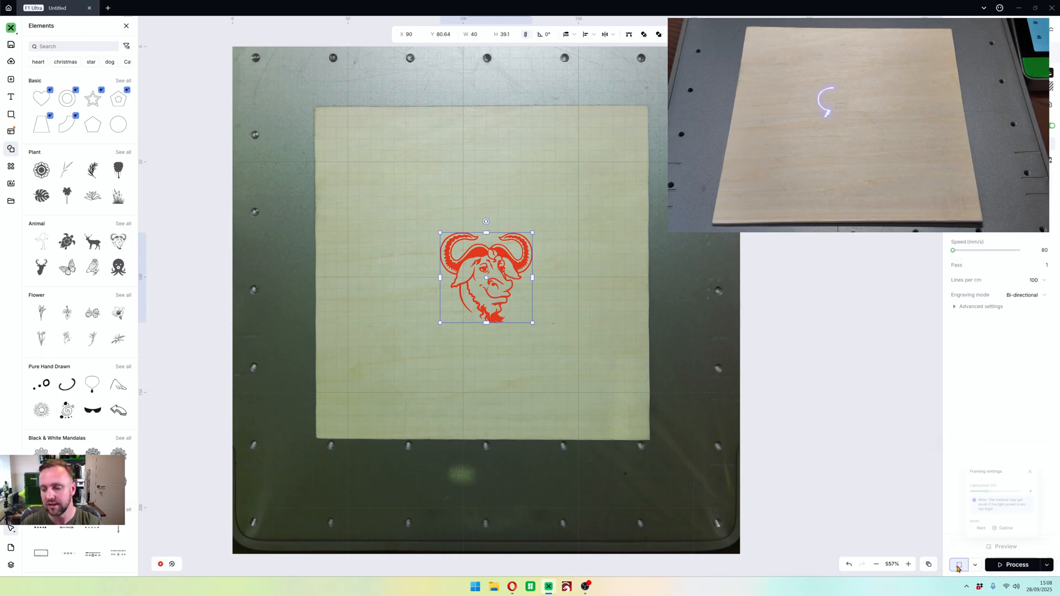
Run outline framing of the GNU head, then select the head on the canvas.
{"action": "left_click", "coordinate": [618, 233]}
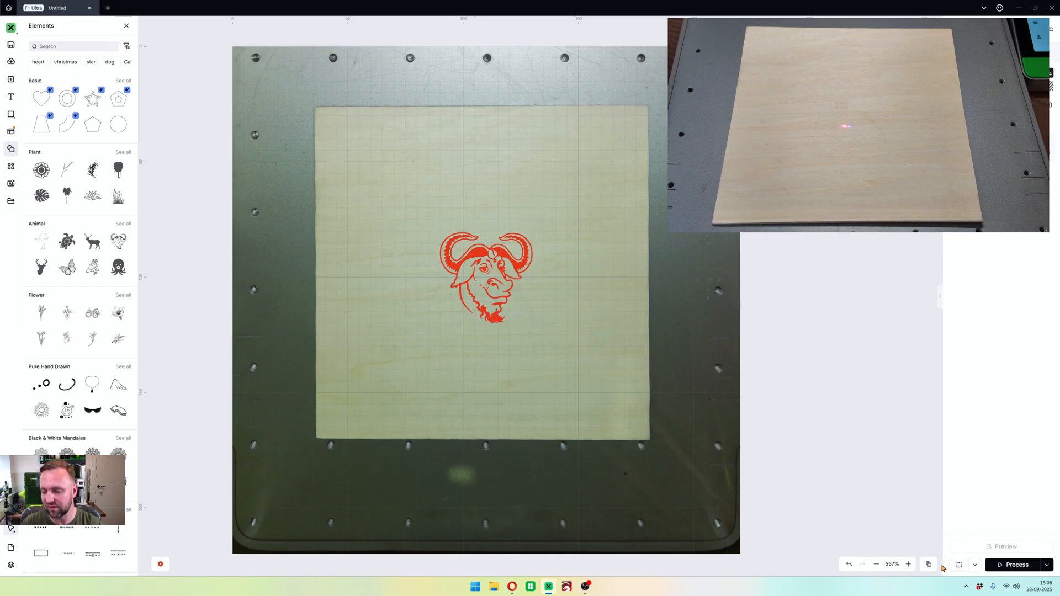
{"action": "mouse_move", "coordinate": [957, 575]}
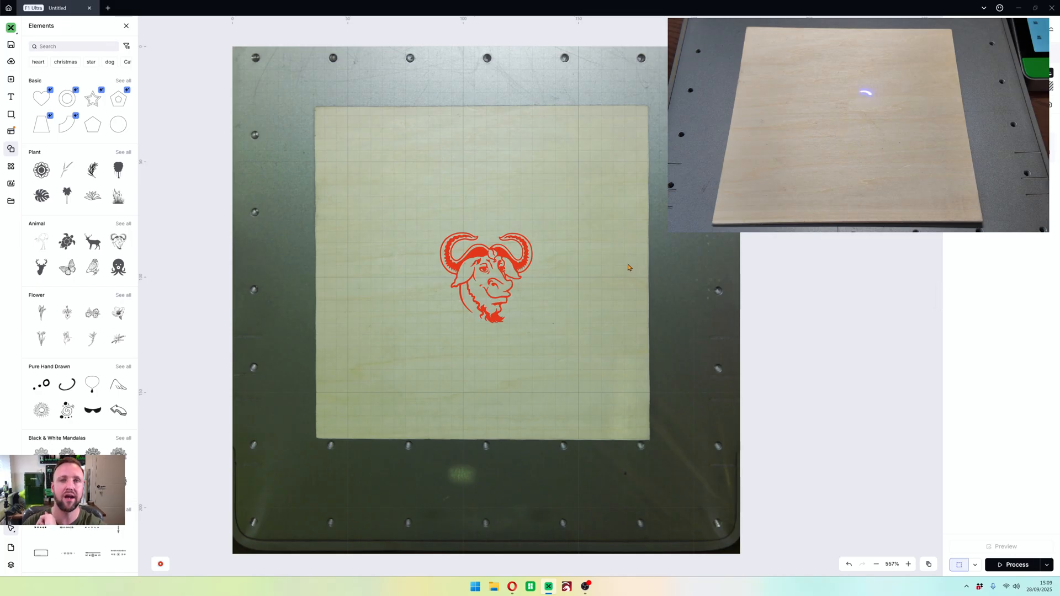
{"action": "mouse_move", "coordinate": [608, 230]}
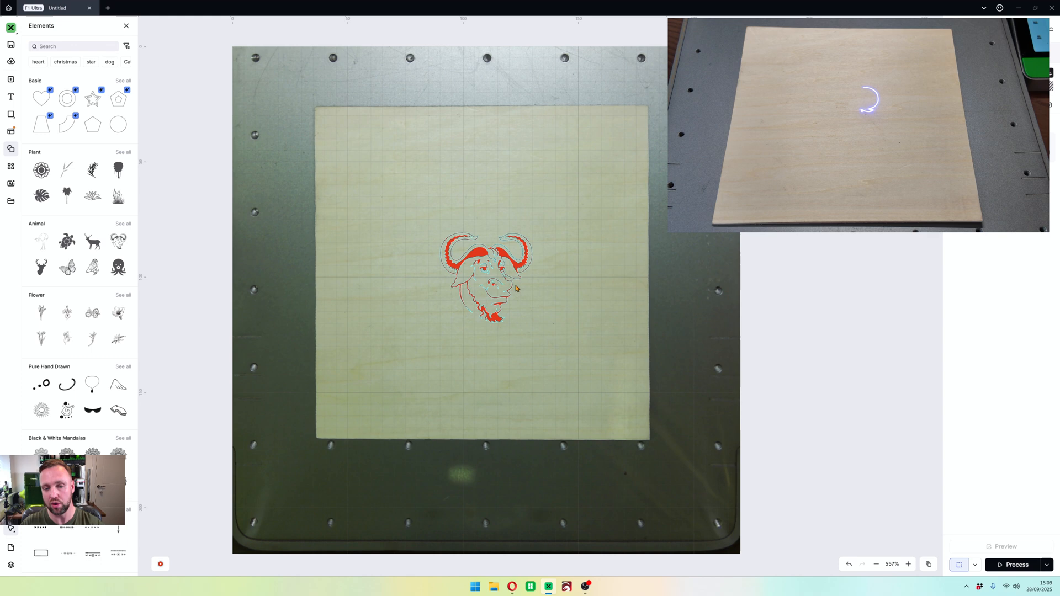
{"action": "left_click", "coordinate": [485, 277]}
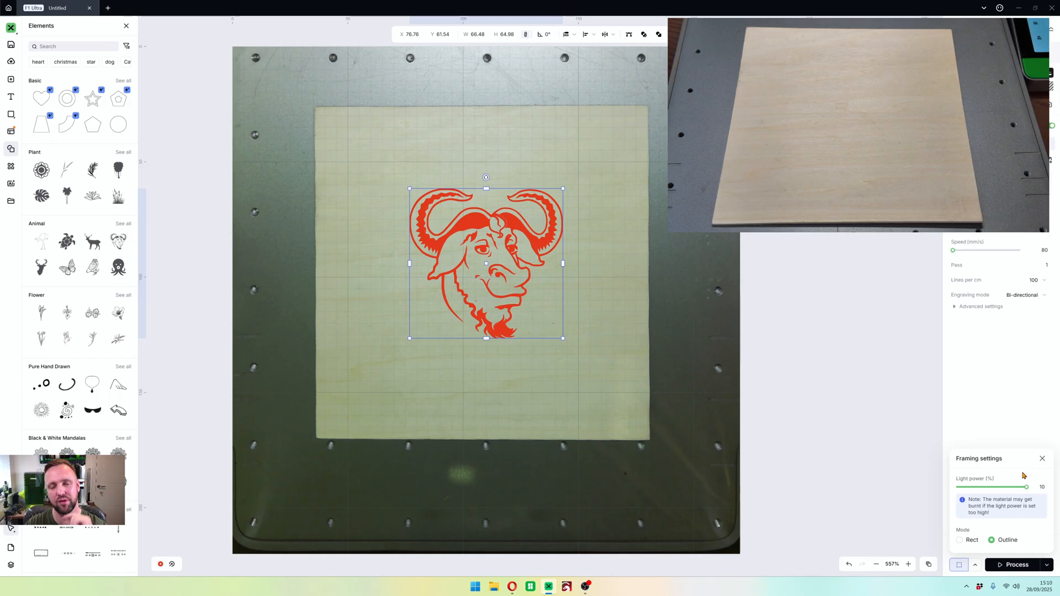
{"action": "mouse_move", "coordinate": [608, 337]}
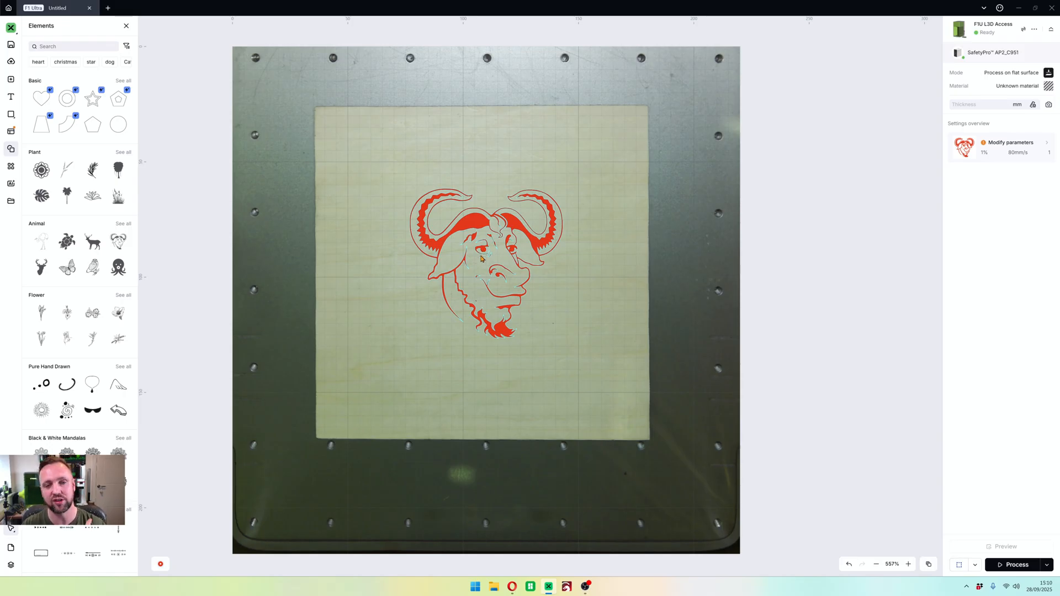
Select the enlarged GNU head to show its Engrave parameters.
{"action": "left_click", "coordinate": [485, 264]}
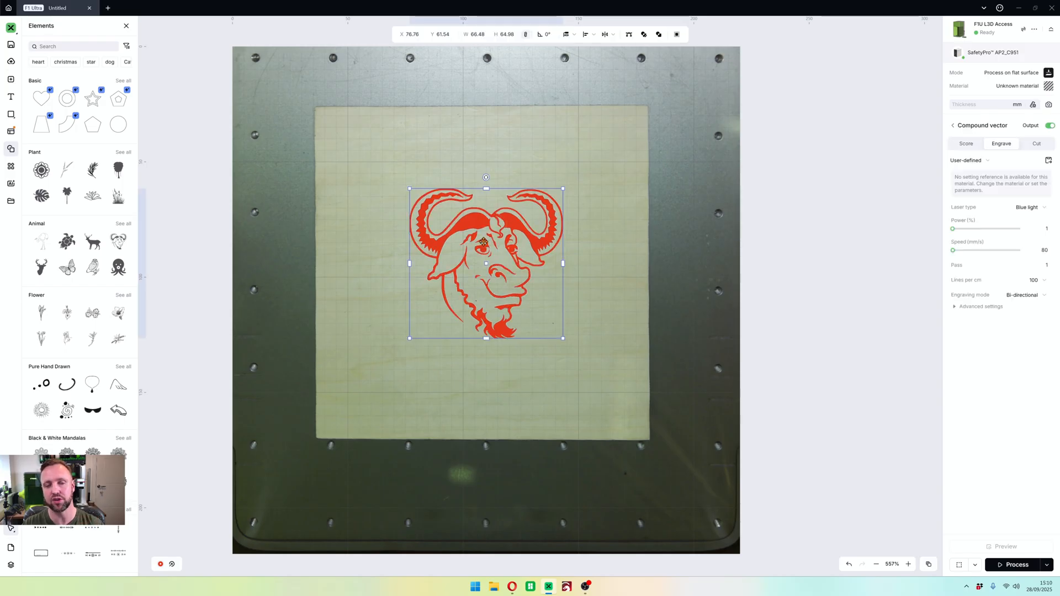
{"action": "mouse_move", "coordinate": [499, 270]}
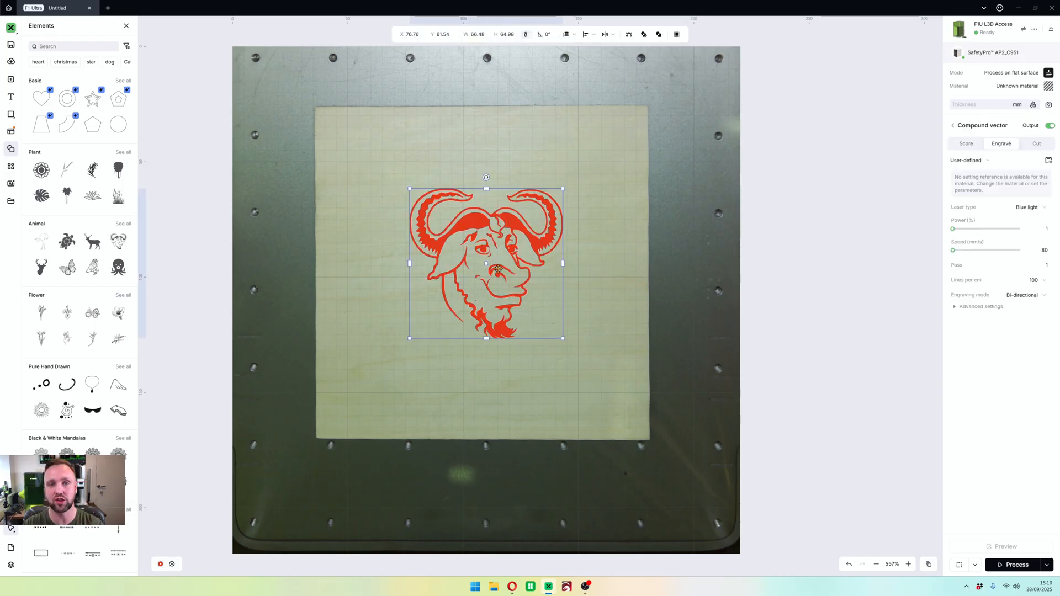